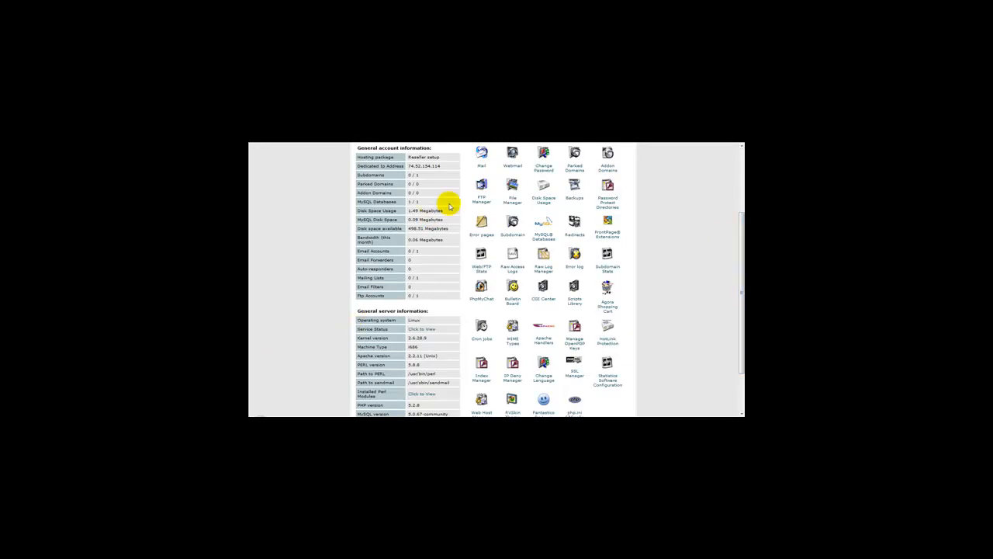
mouse_move(472, 194)
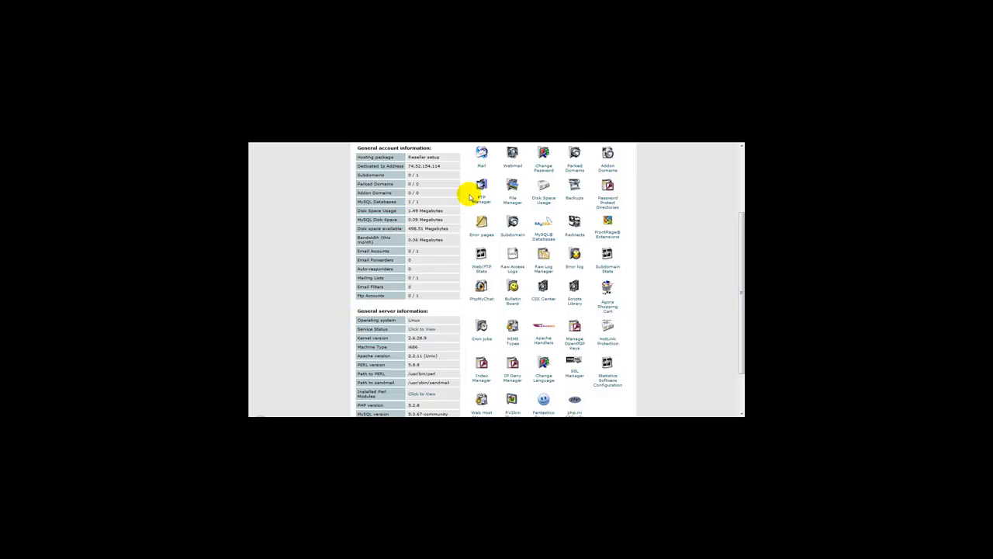
mouse_move(717, 351)
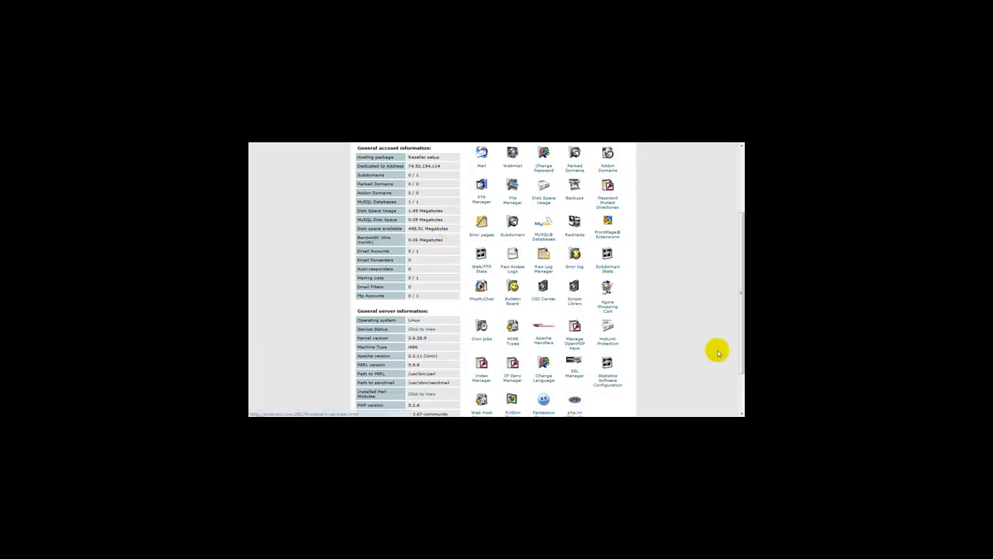
- Go to the Redirects tool from the cPanel home page
left_click(575, 223)
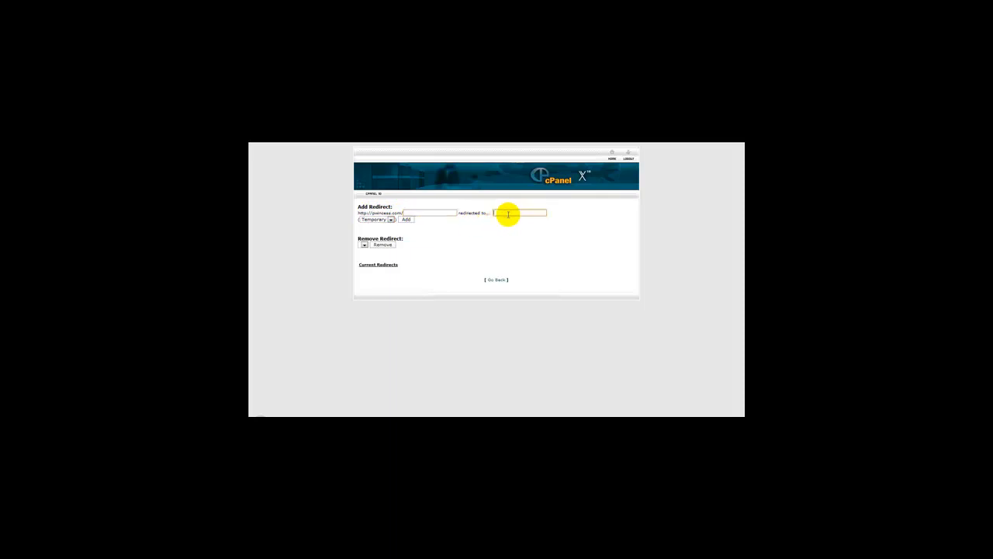
mouse_move(432, 213)
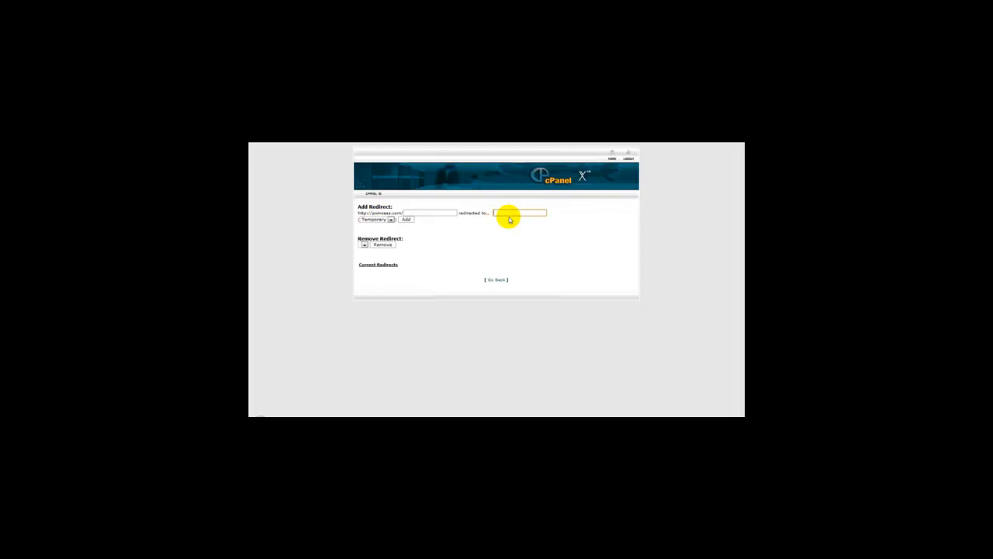
type("hi")
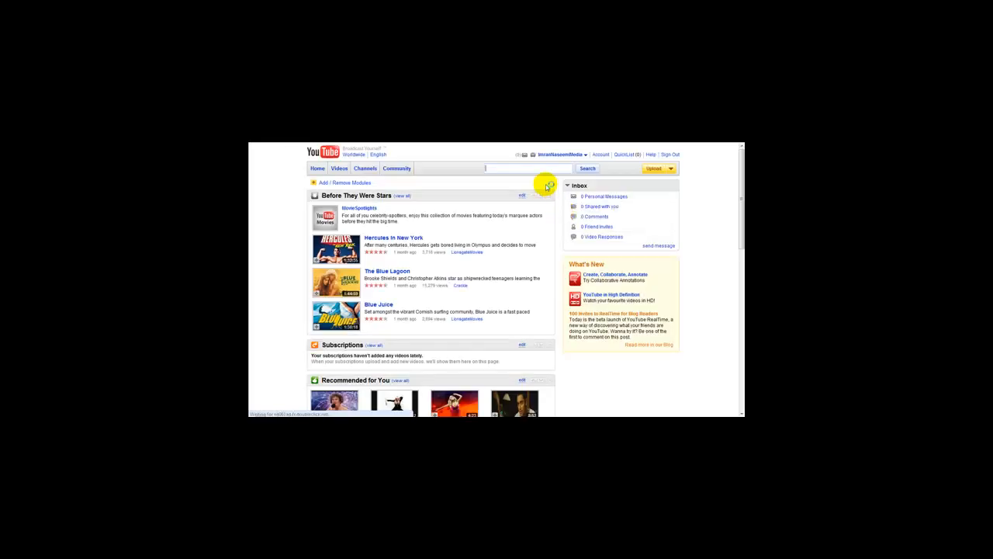
- Scroll the YouTube home page that the domain now lands on
scroll("down", 3)
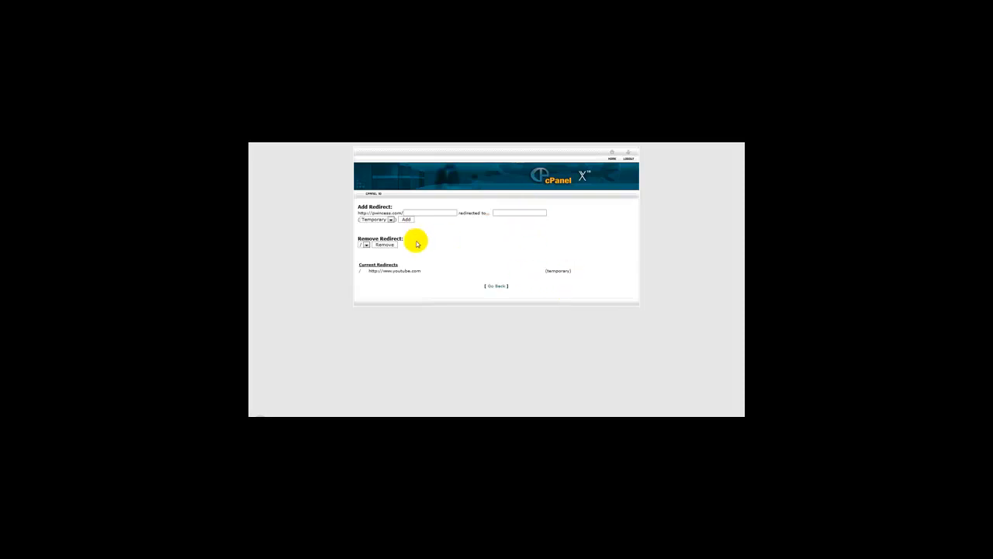
- Remove the youtube.com entry so no current redirects remain listed
left_click(385, 245)
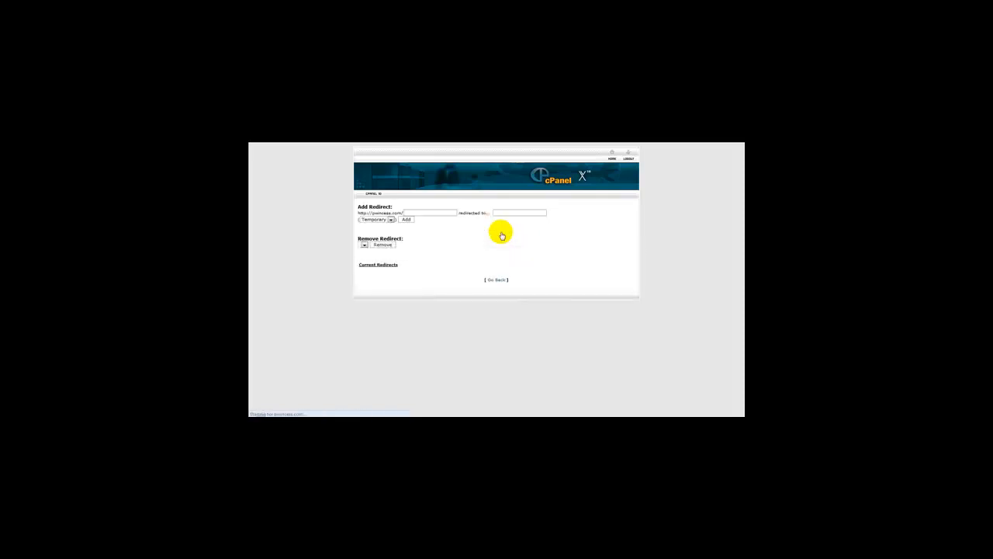
left_click(519, 212)
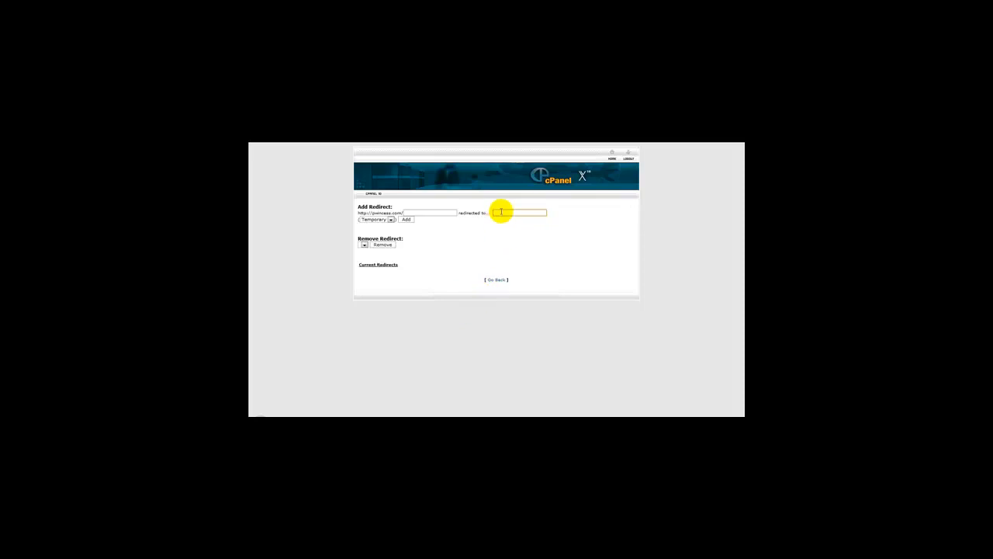
mouse_move(500, 228)
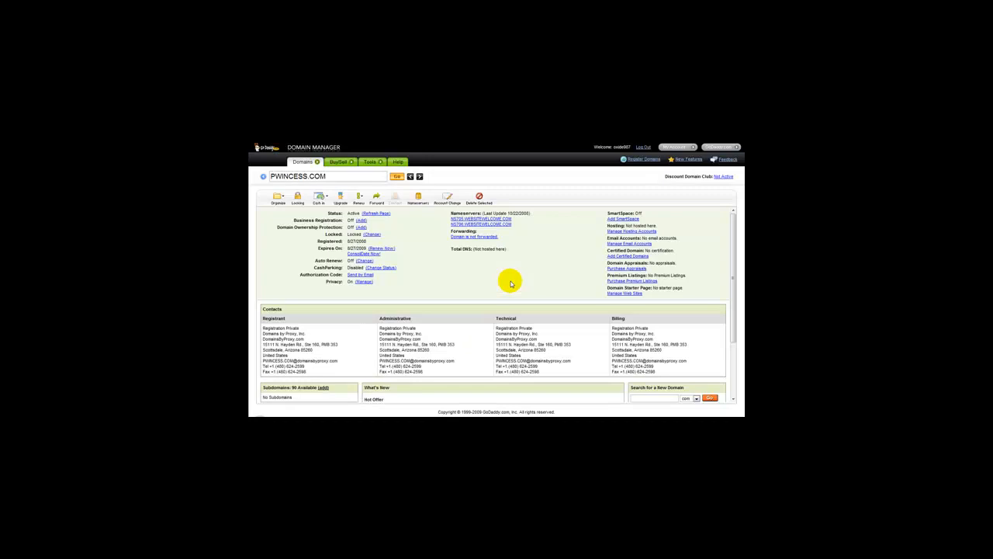
mouse_move(500, 282)
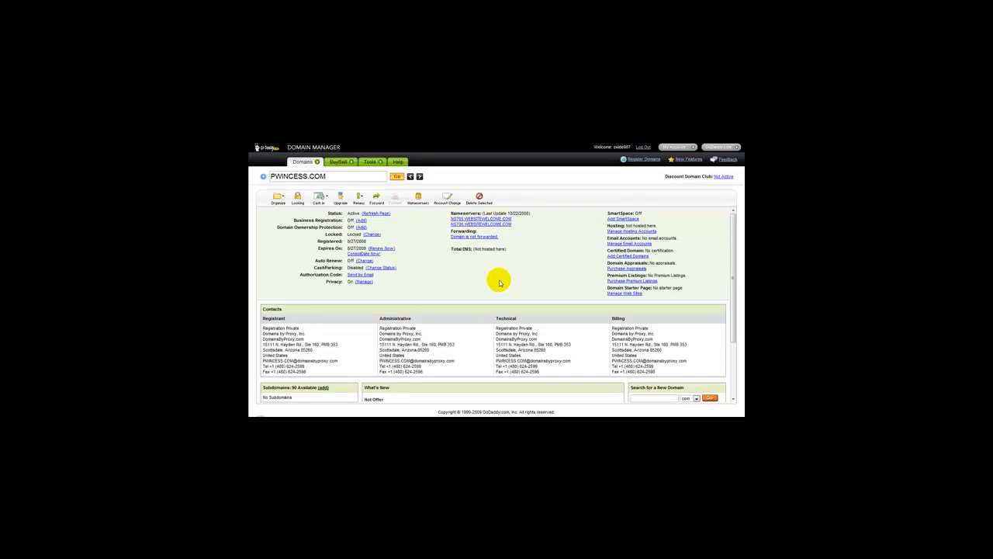
- Scroll the domain's details page in GoDaddy Domain Manager
scroll("down", 3)
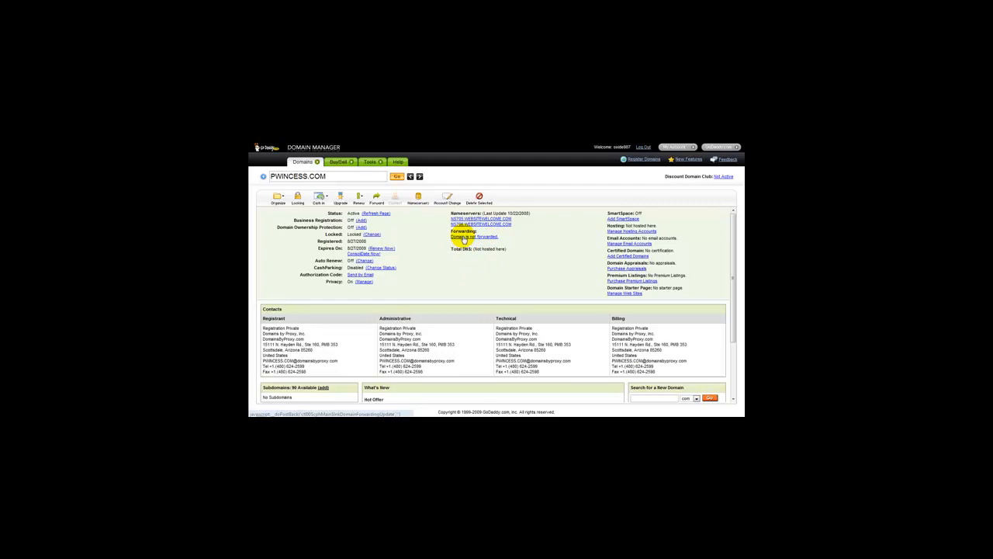
mouse_move(586, 239)
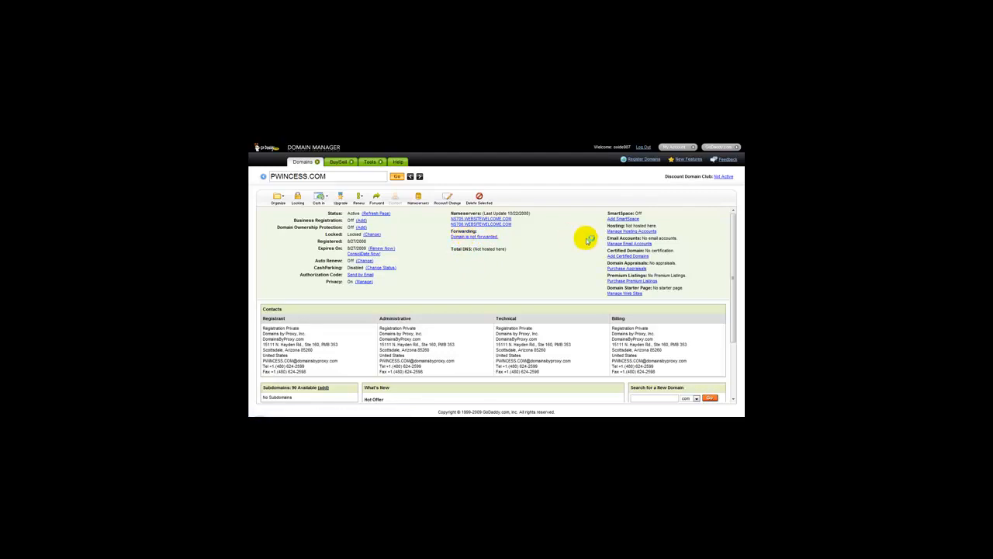
mouse_move(673, 217)
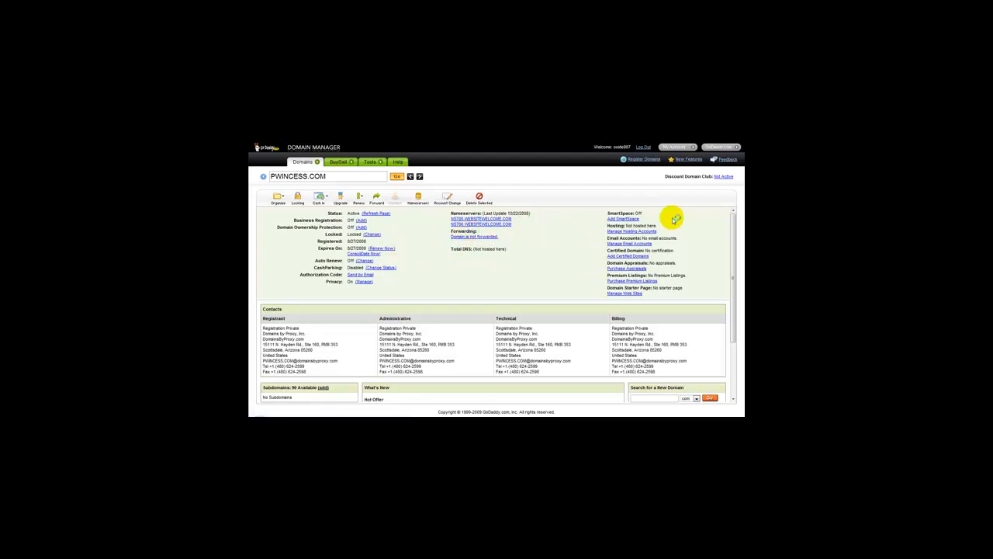
mouse_move(425, 247)
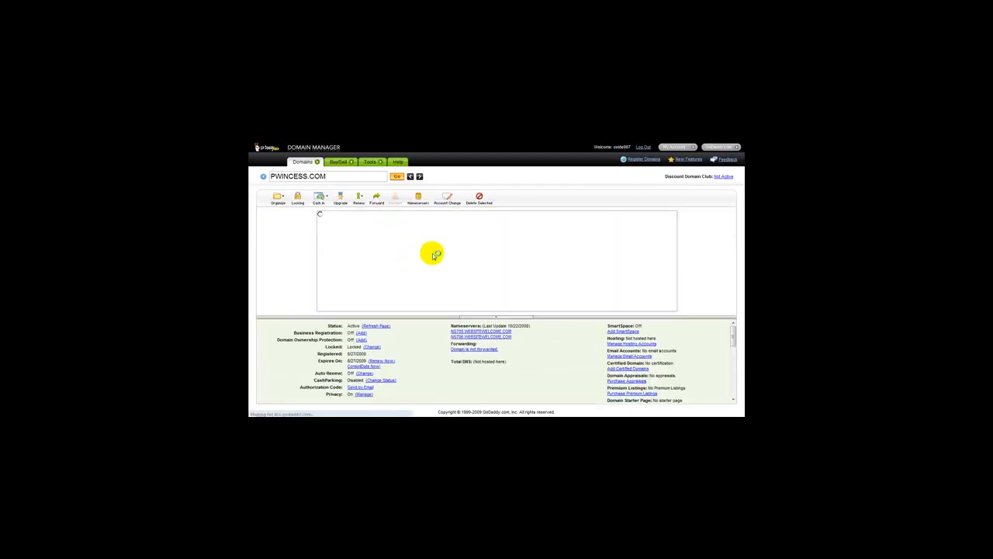
mouse_move(479, 256)
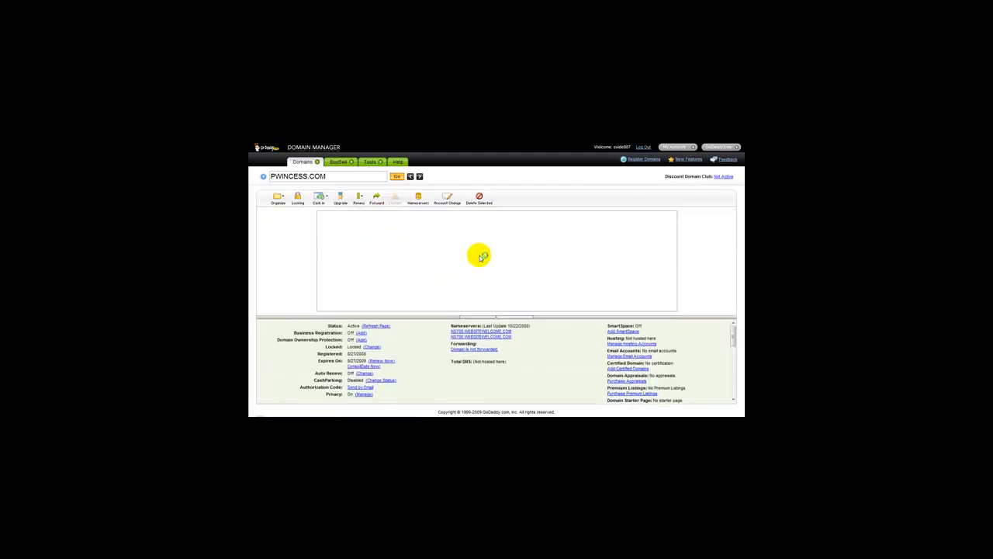
mouse_move(282, 239)
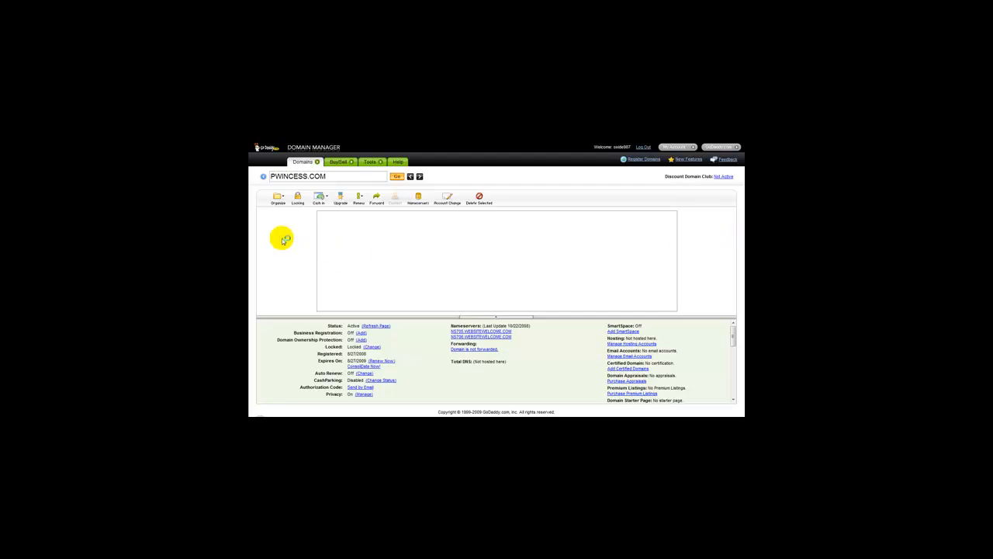
left_click(376, 199)
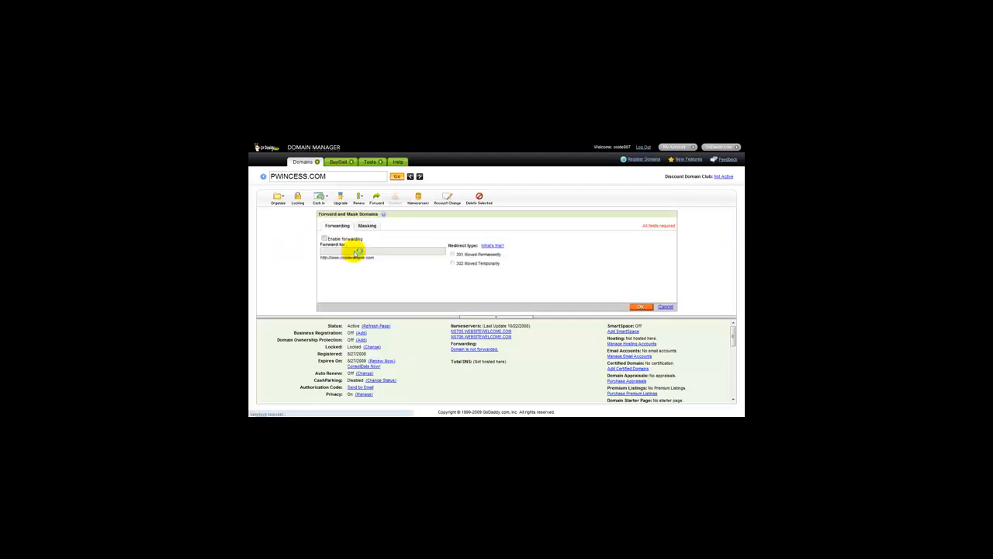
left_click(664, 306)
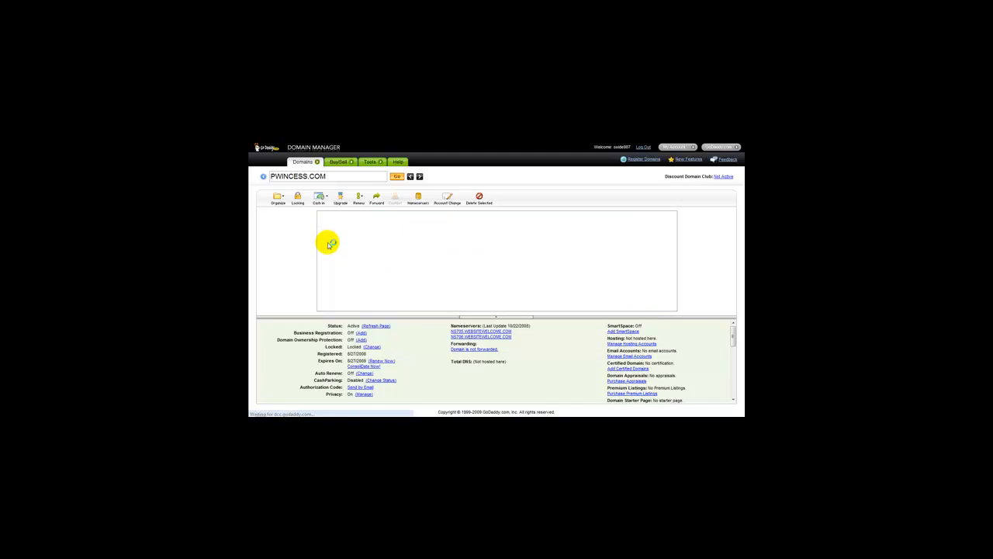
left_click(358, 198)
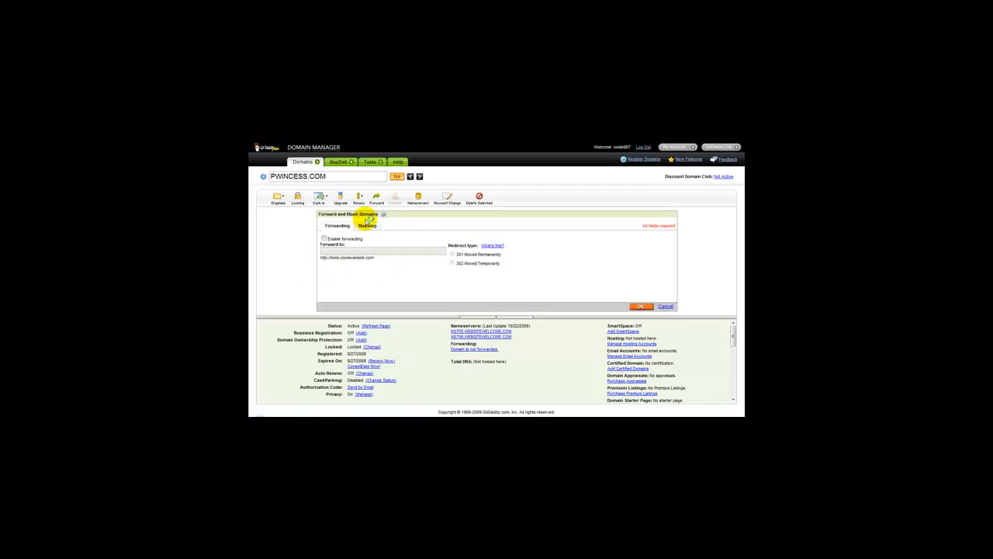
left_click(324, 239)
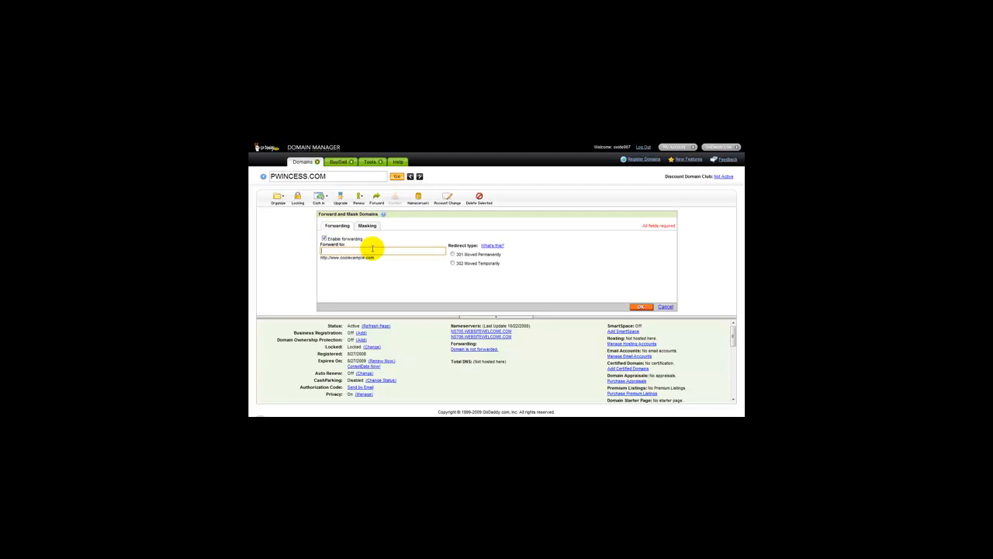
type("http:")
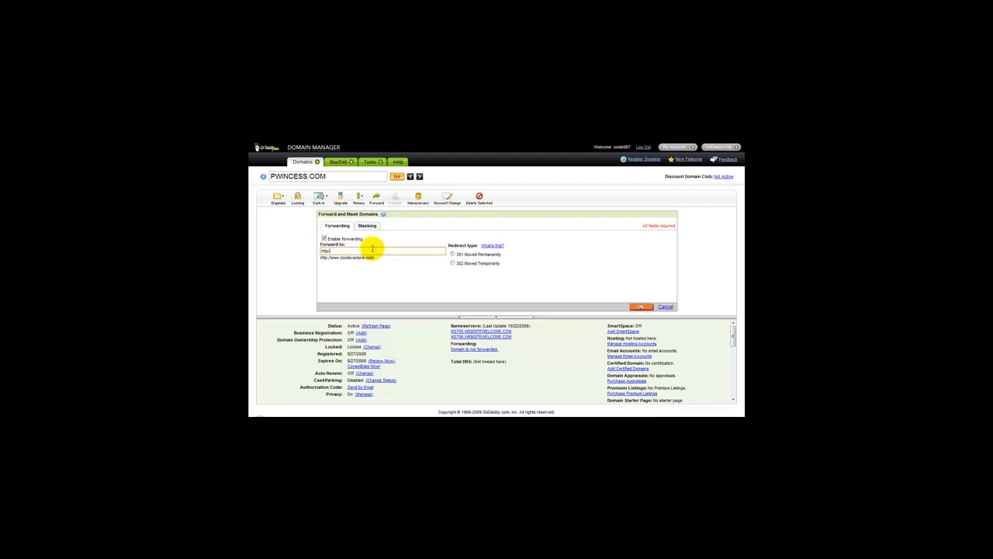
type("http://www.youtube.com")
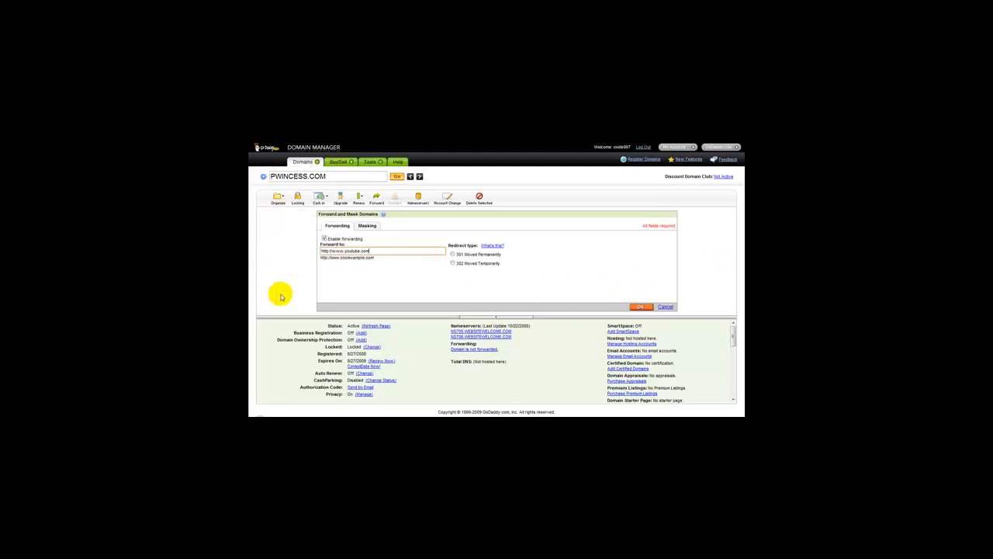
mouse_move(285, 284)
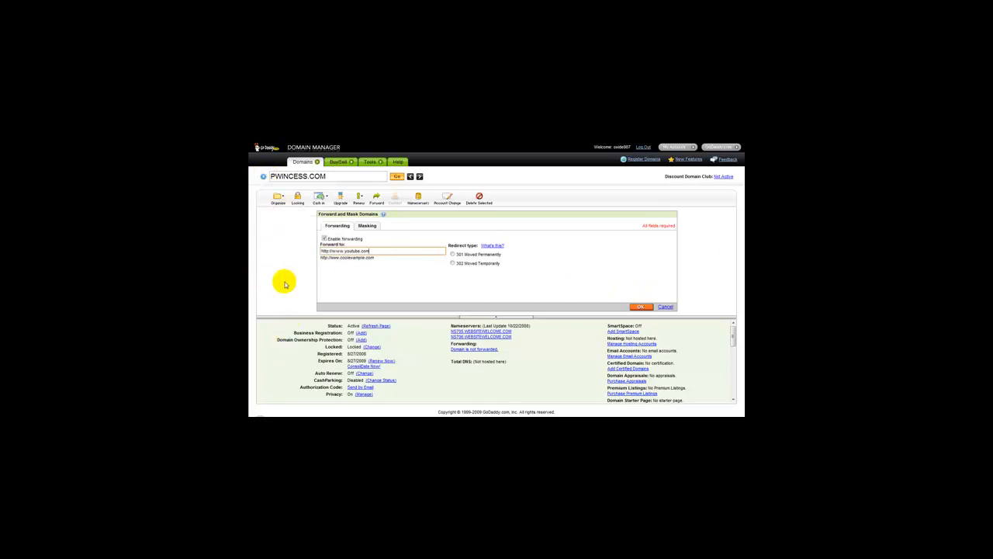